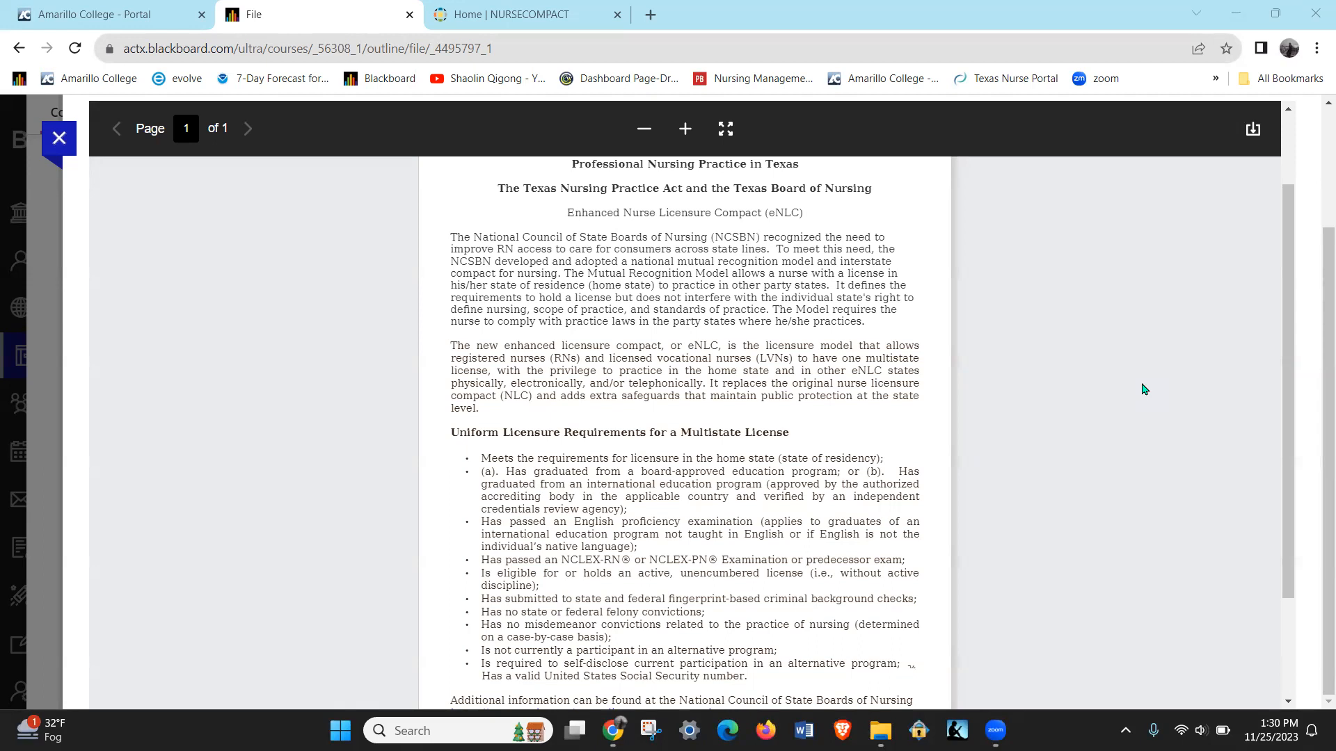
- Switch to the Home | NURSECOMPACT tab showing the NLC jurisdiction map with Texas enacted
{"action": "scroll", "scroll_direction": "down", "scroll_amount": 3}
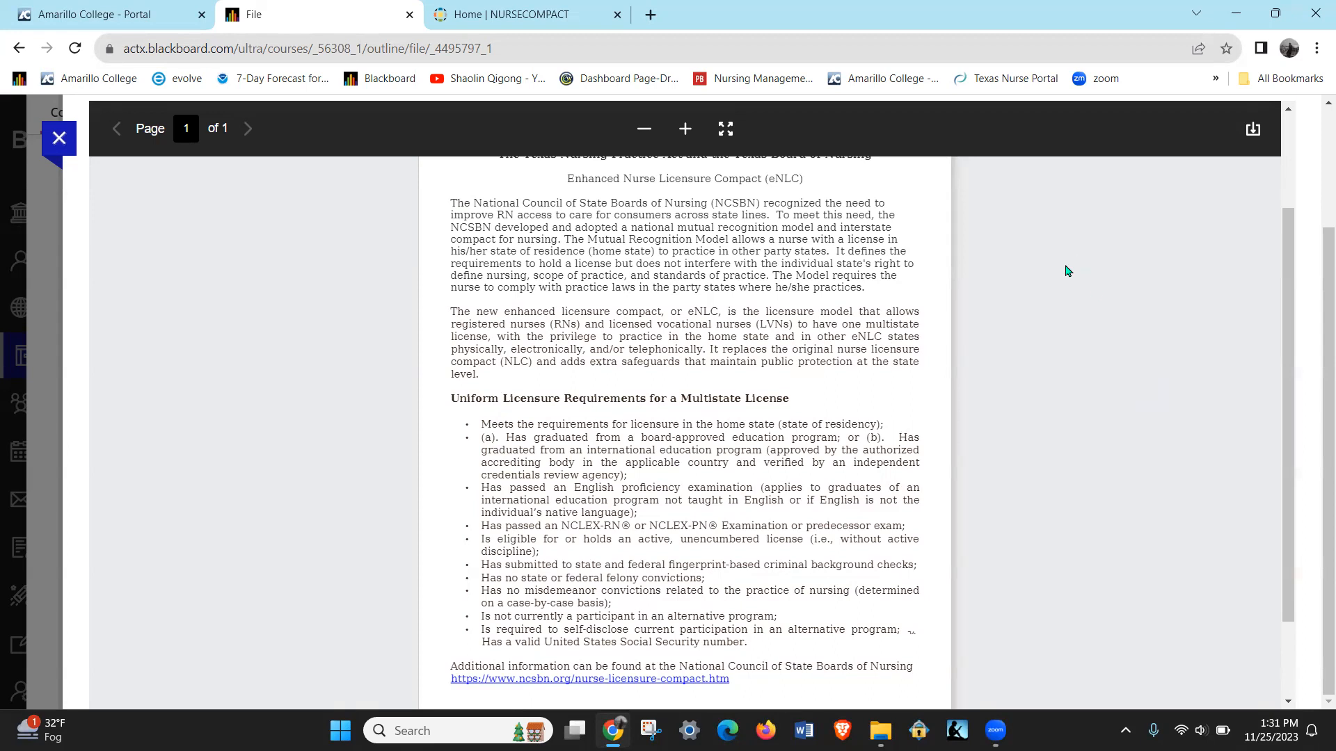
{"action": "mouse_move", "coordinate": [1091, 377]}
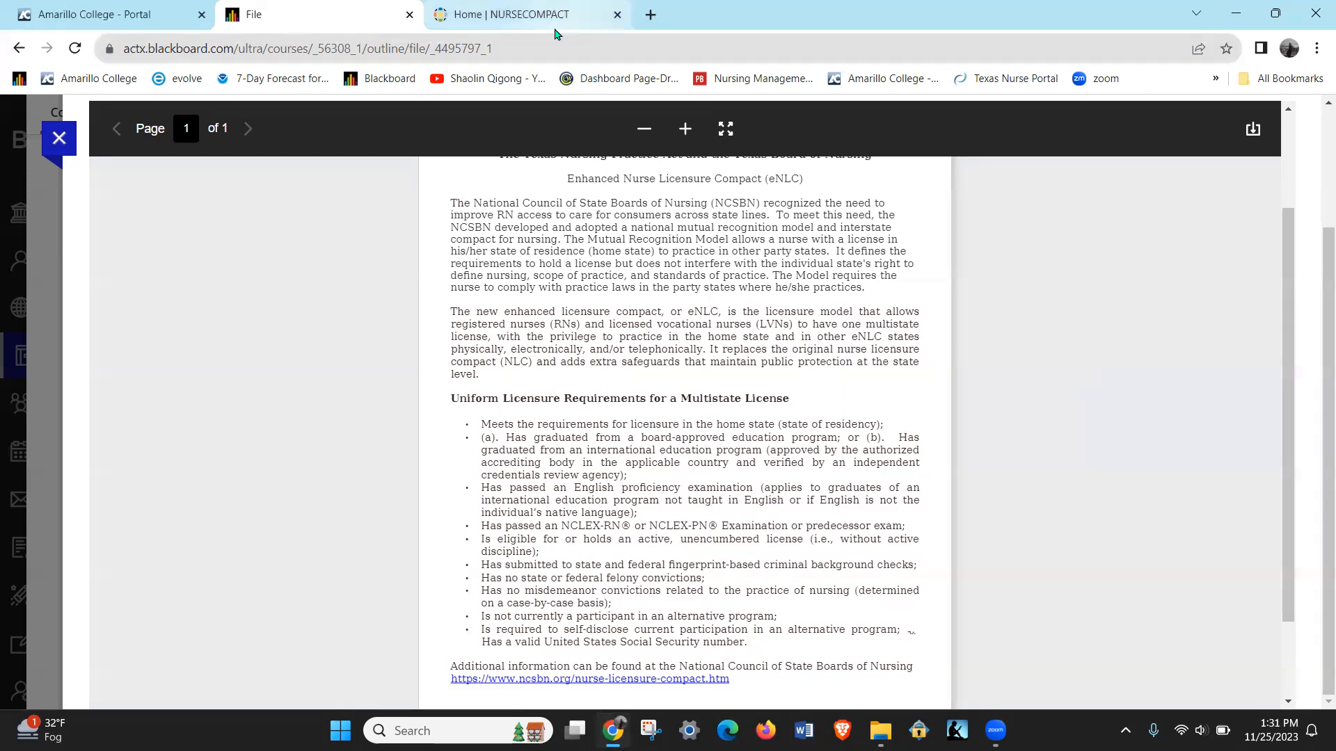
{"action": "left_click", "coordinate": [511, 14]}
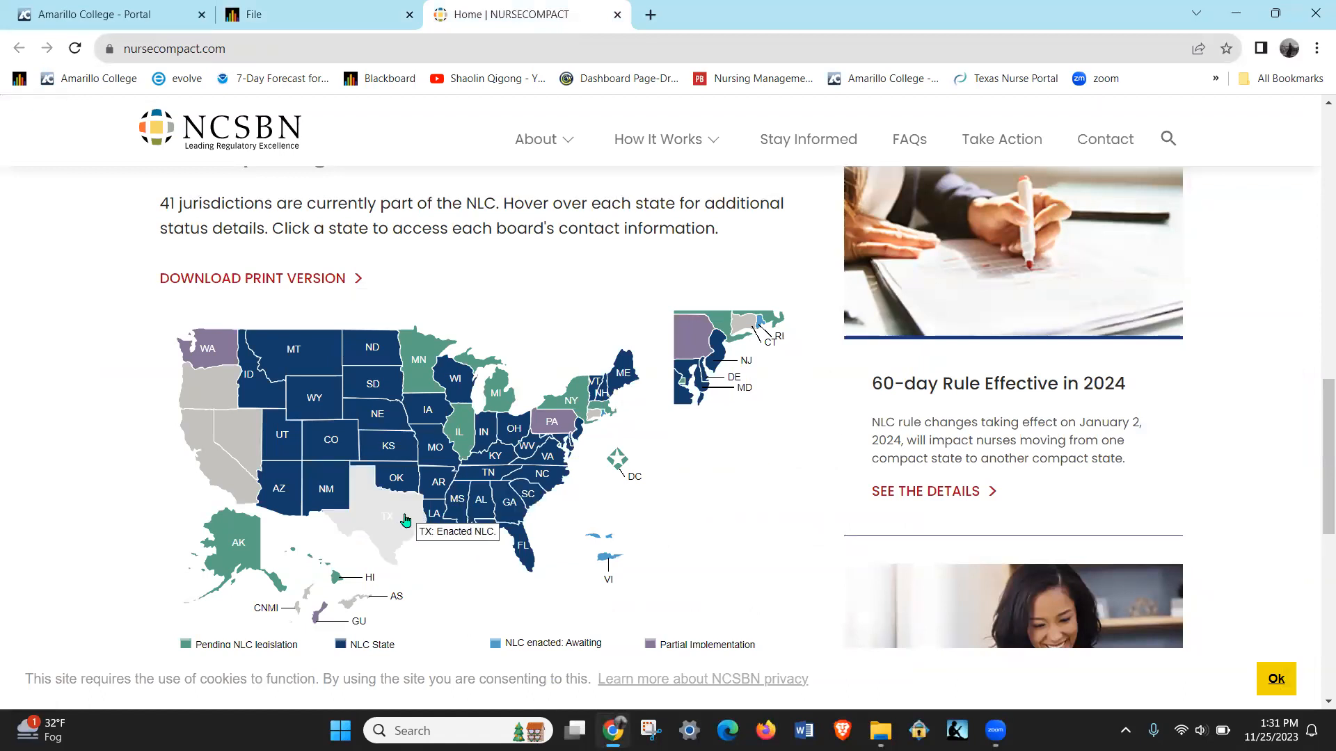
{"action": "mouse_move", "coordinate": [335, 448]}
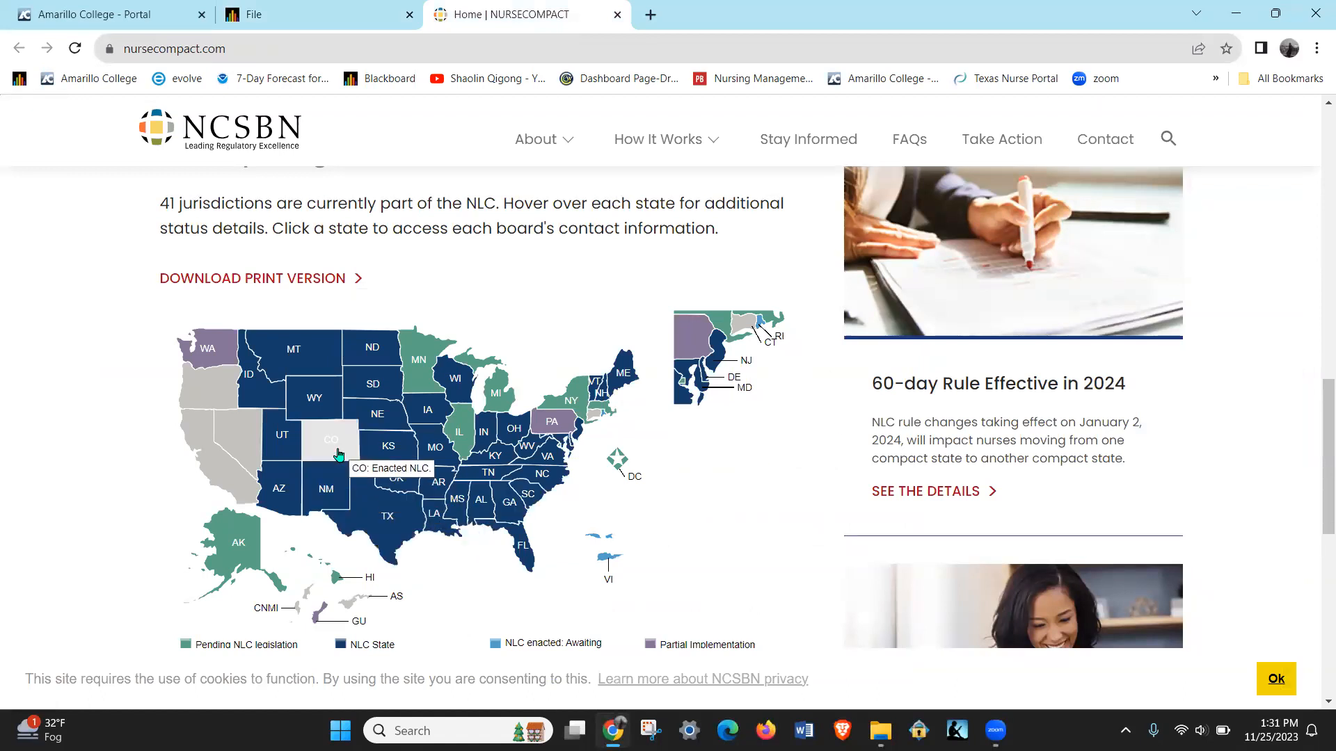
{"action": "mouse_move", "coordinate": [388, 468]}
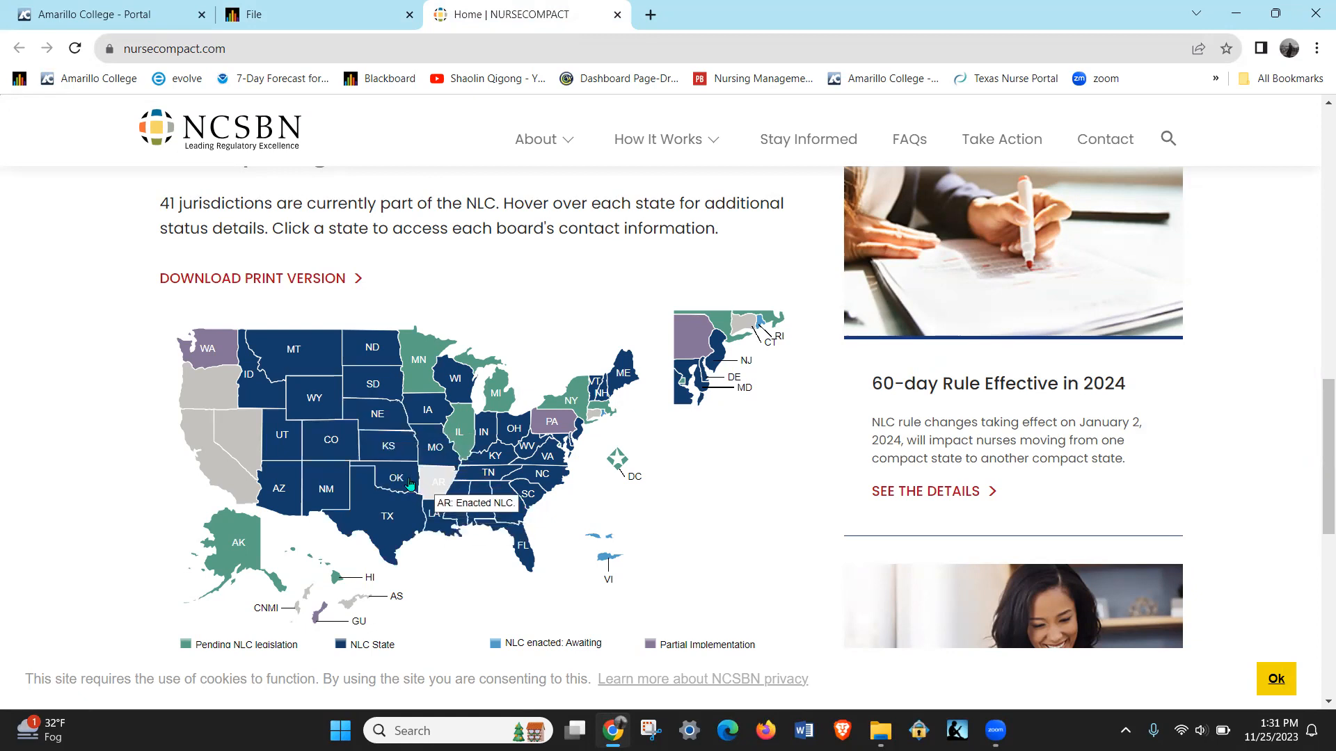
{"action": "mouse_move", "coordinate": [284, 437]}
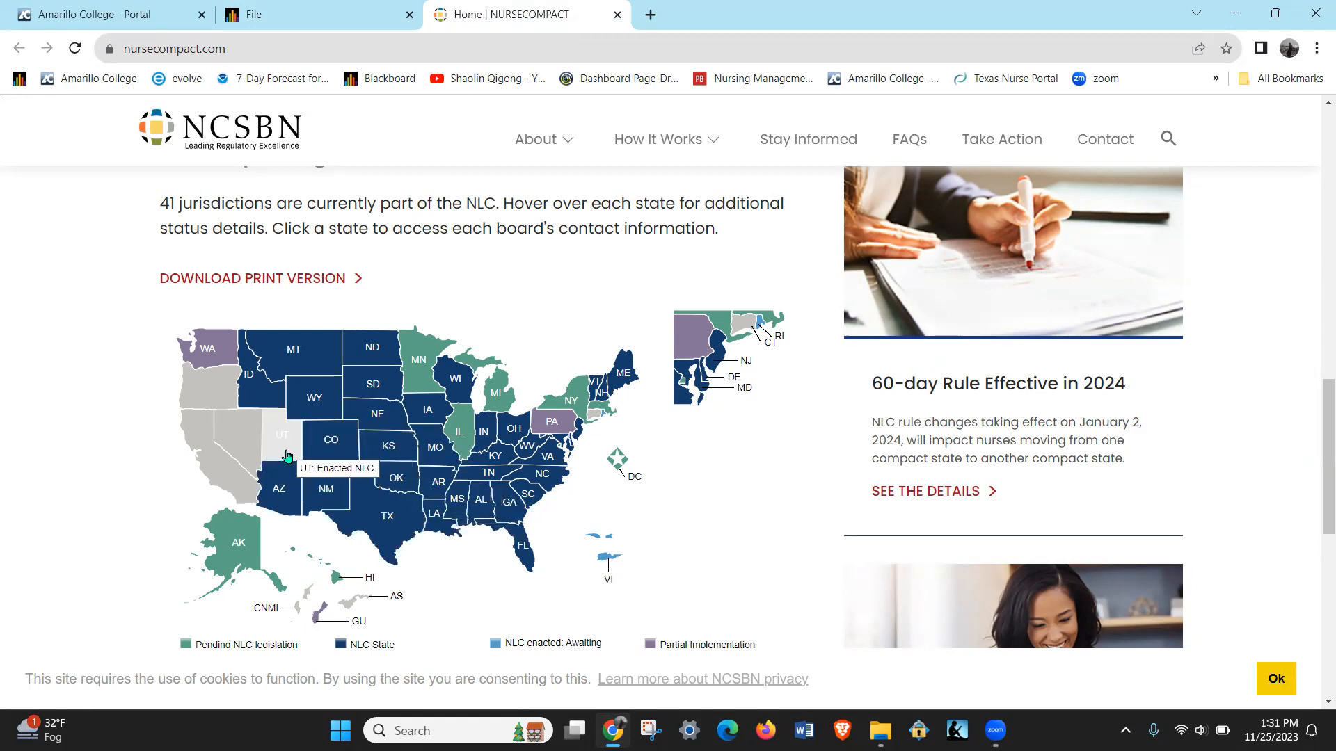
{"action": "mouse_move", "coordinate": [521, 590]}
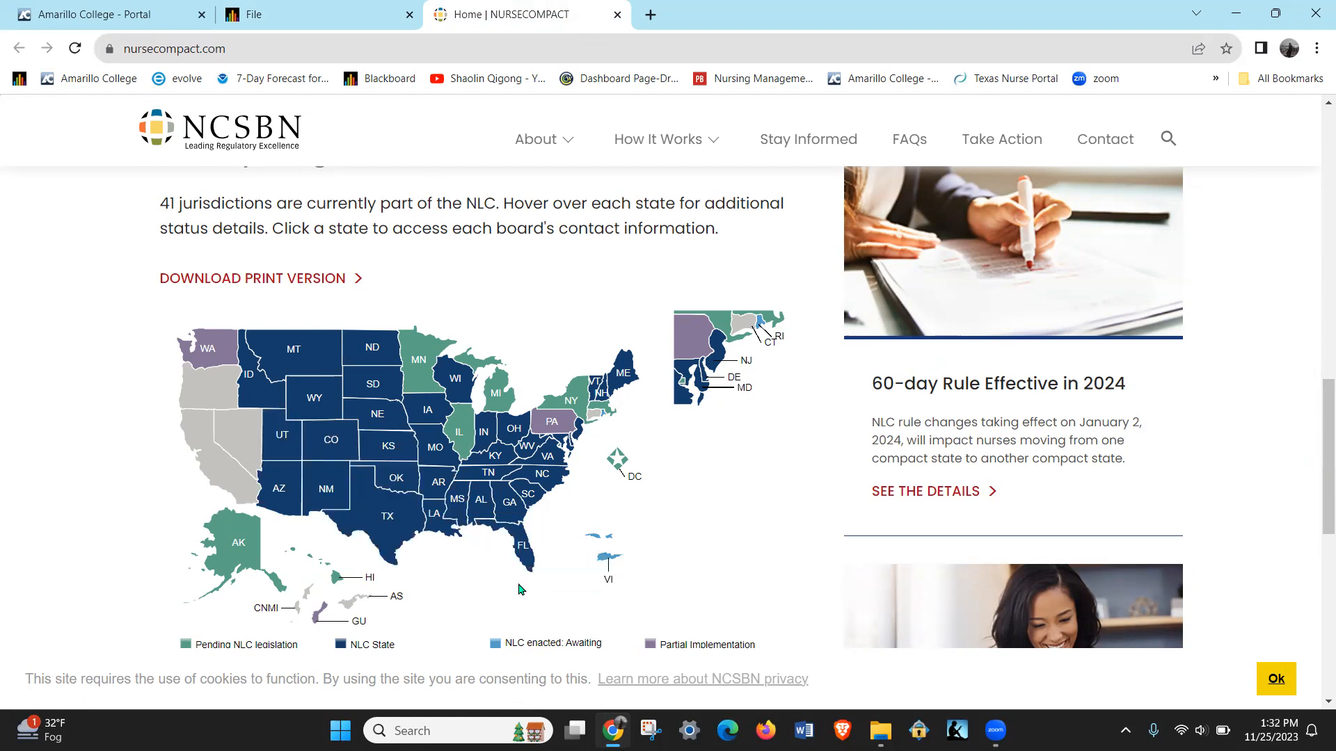
{"action": "mouse_move", "coordinate": [335, 579]}
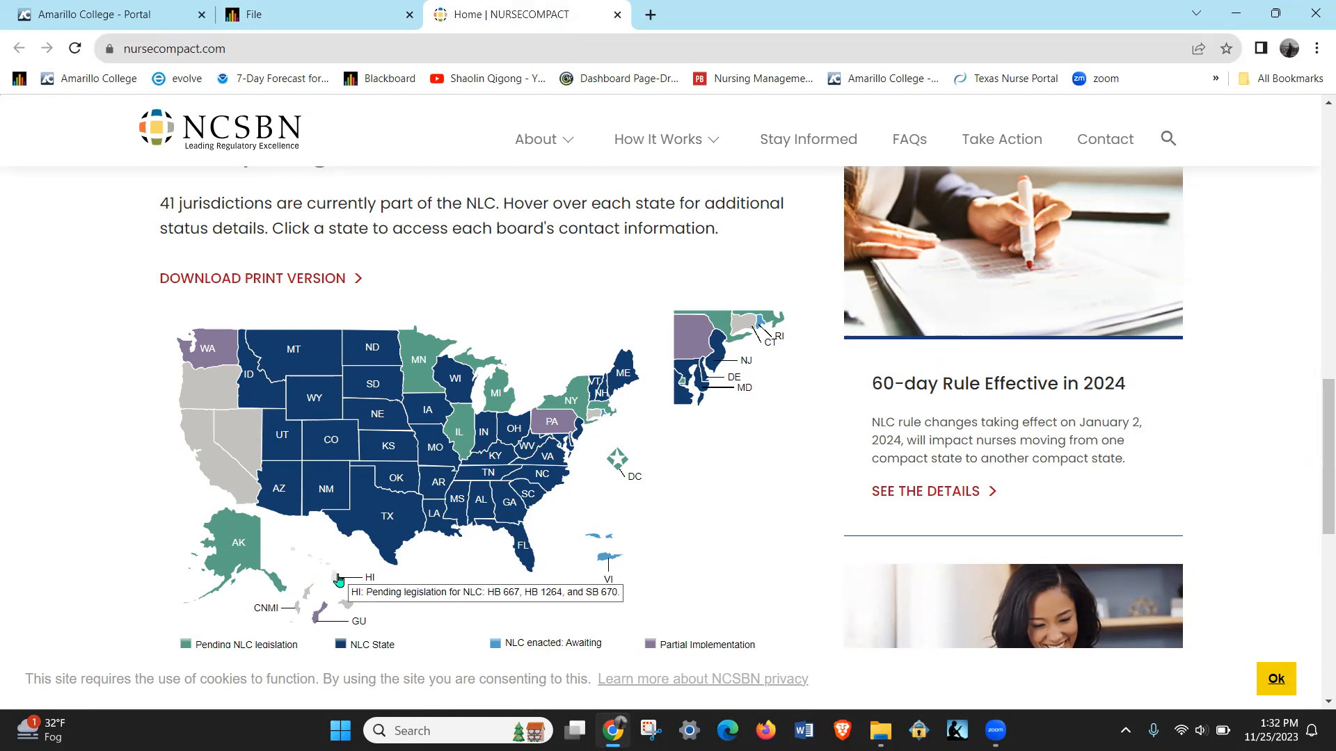
{"action": "mouse_move", "coordinate": [718, 576]}
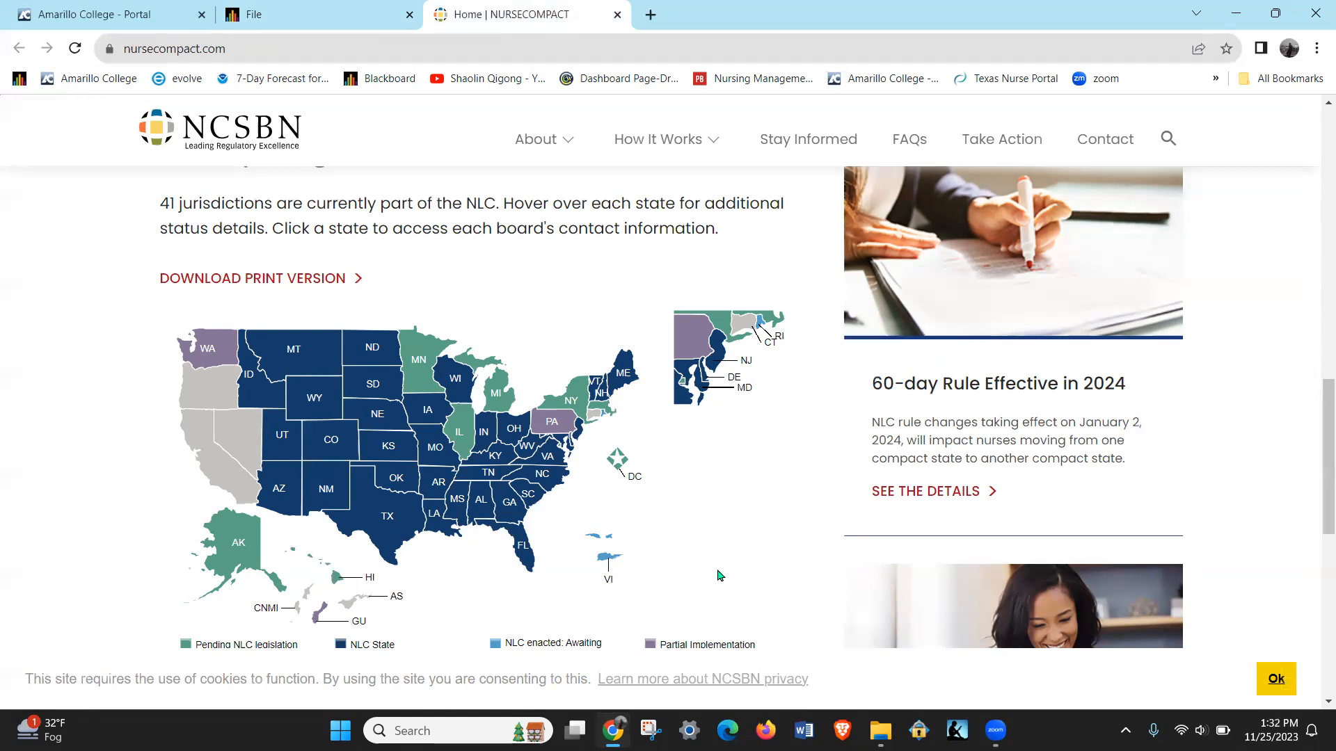
{"action": "mouse_move", "coordinate": [606, 565]}
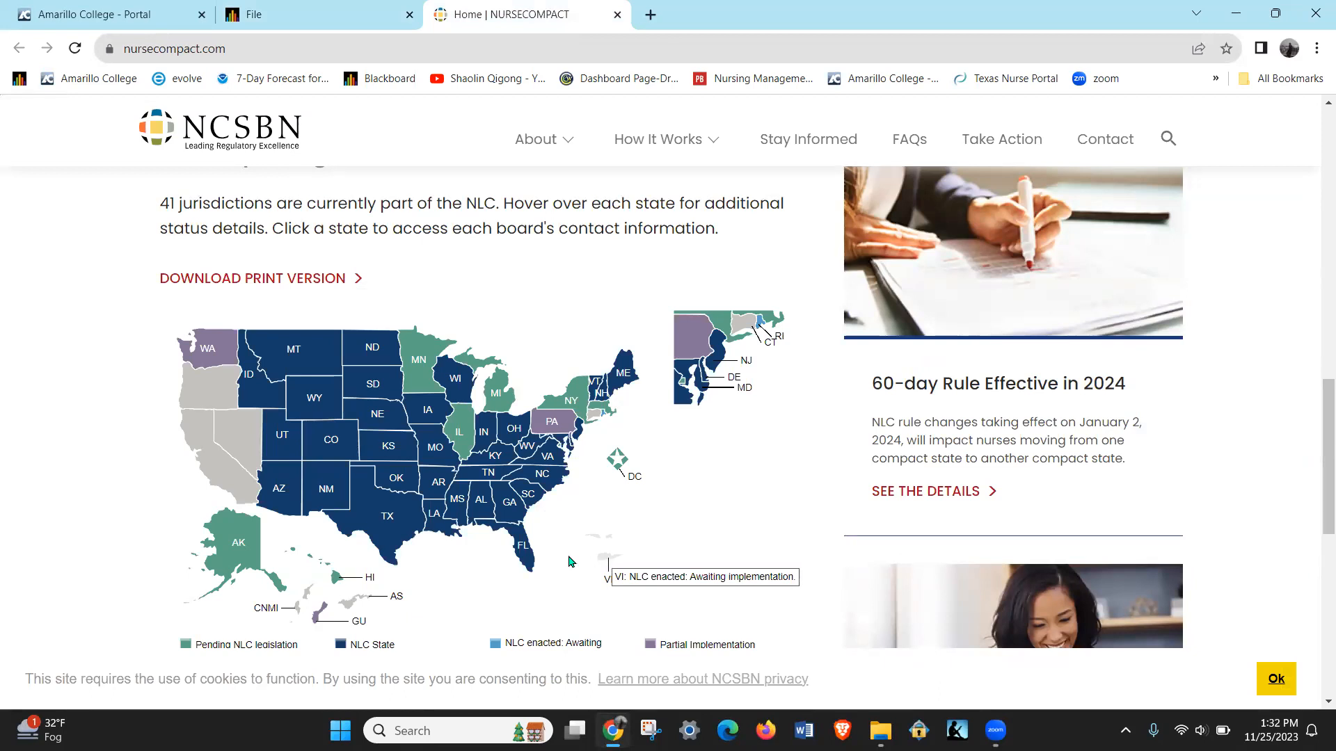
{"action": "mouse_move", "coordinate": [229, 542]}
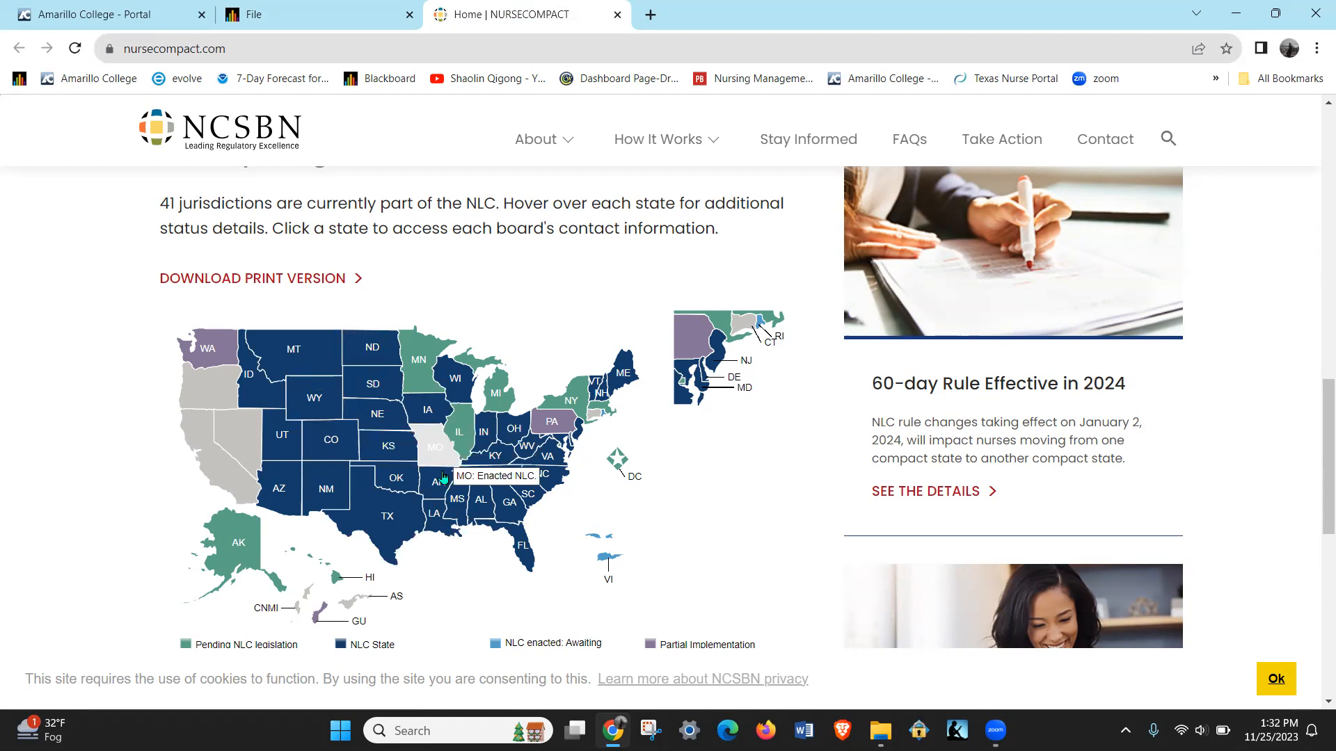
{"action": "mouse_move", "coordinate": [435, 392]}
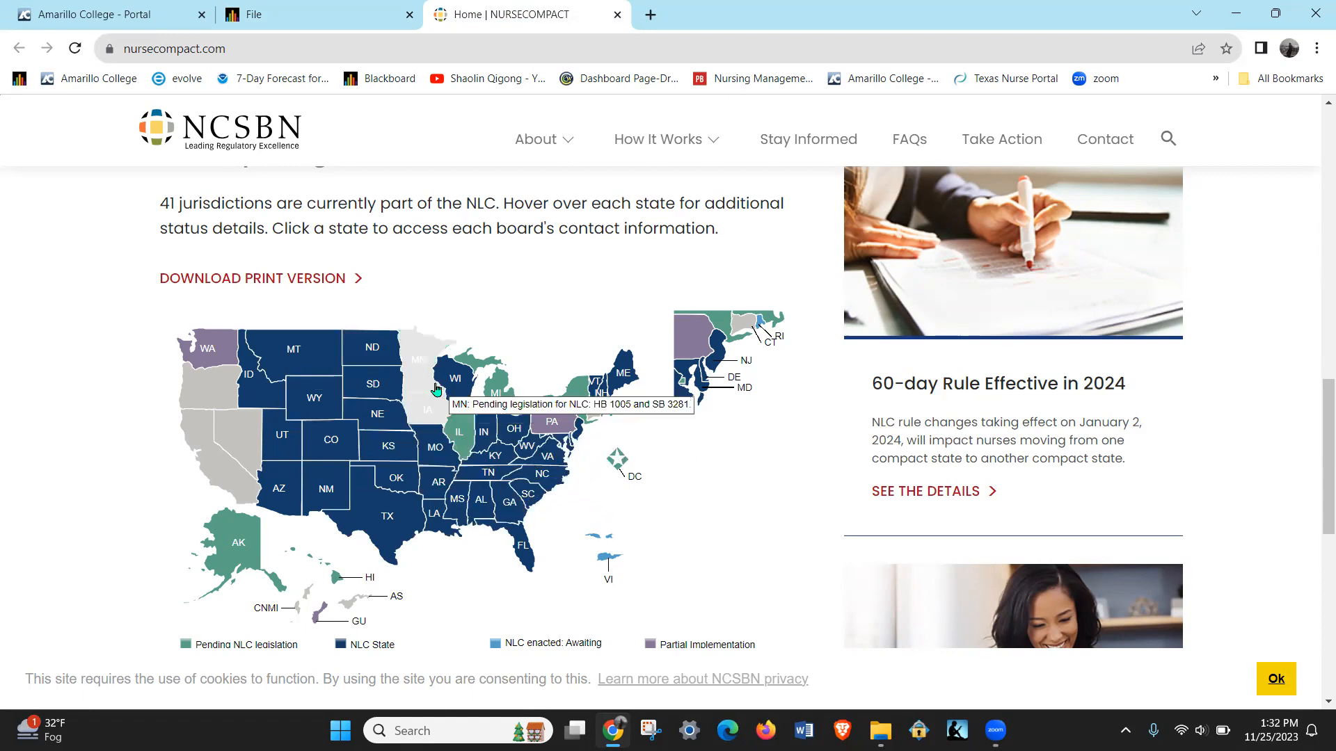
{"action": "mouse_move", "coordinate": [667, 531]}
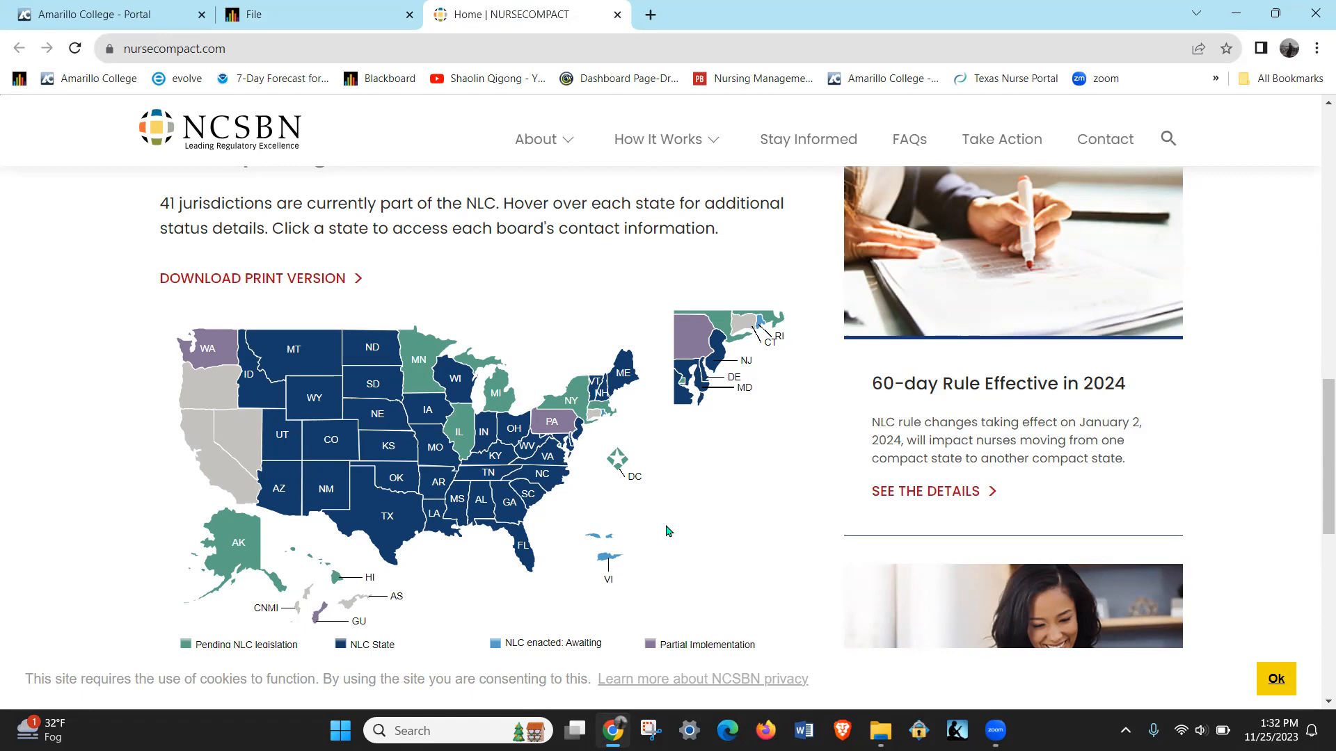
{"action": "mouse_move", "coordinate": [387, 516]}
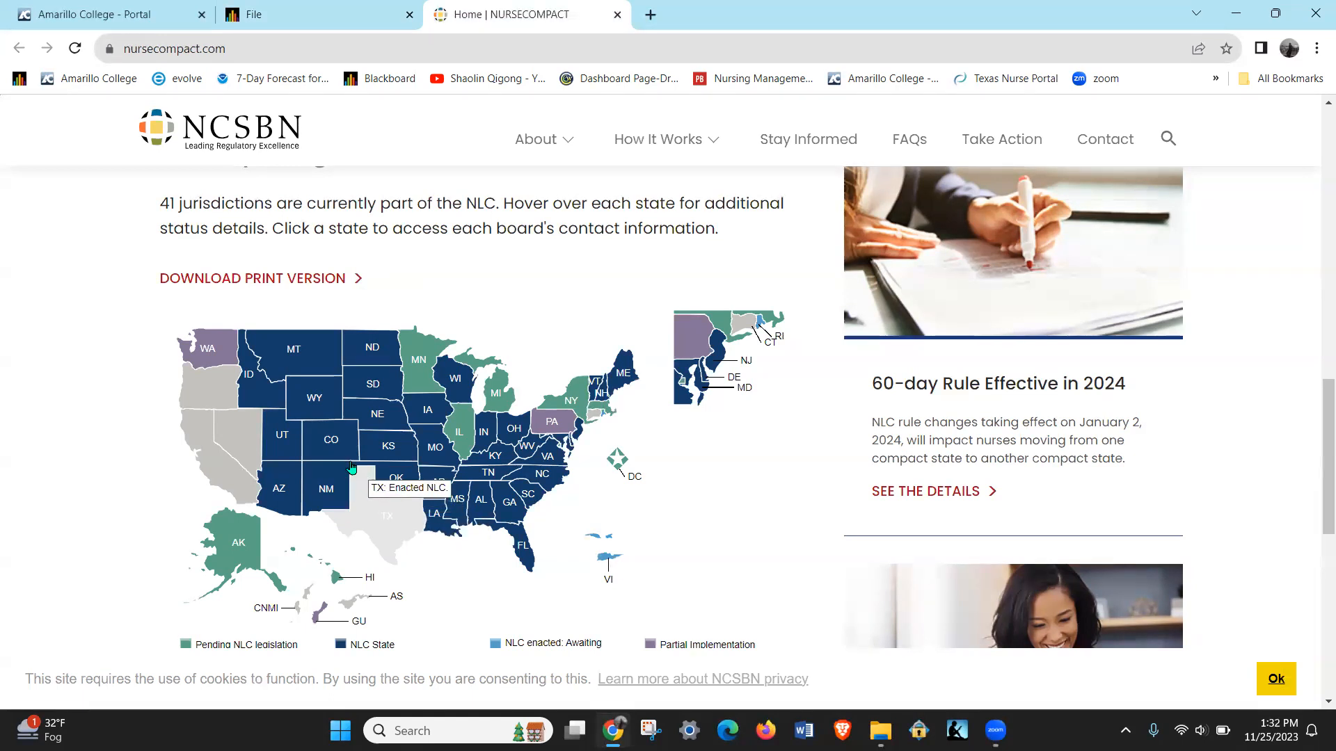
{"action": "mouse_move", "coordinate": [331, 442]}
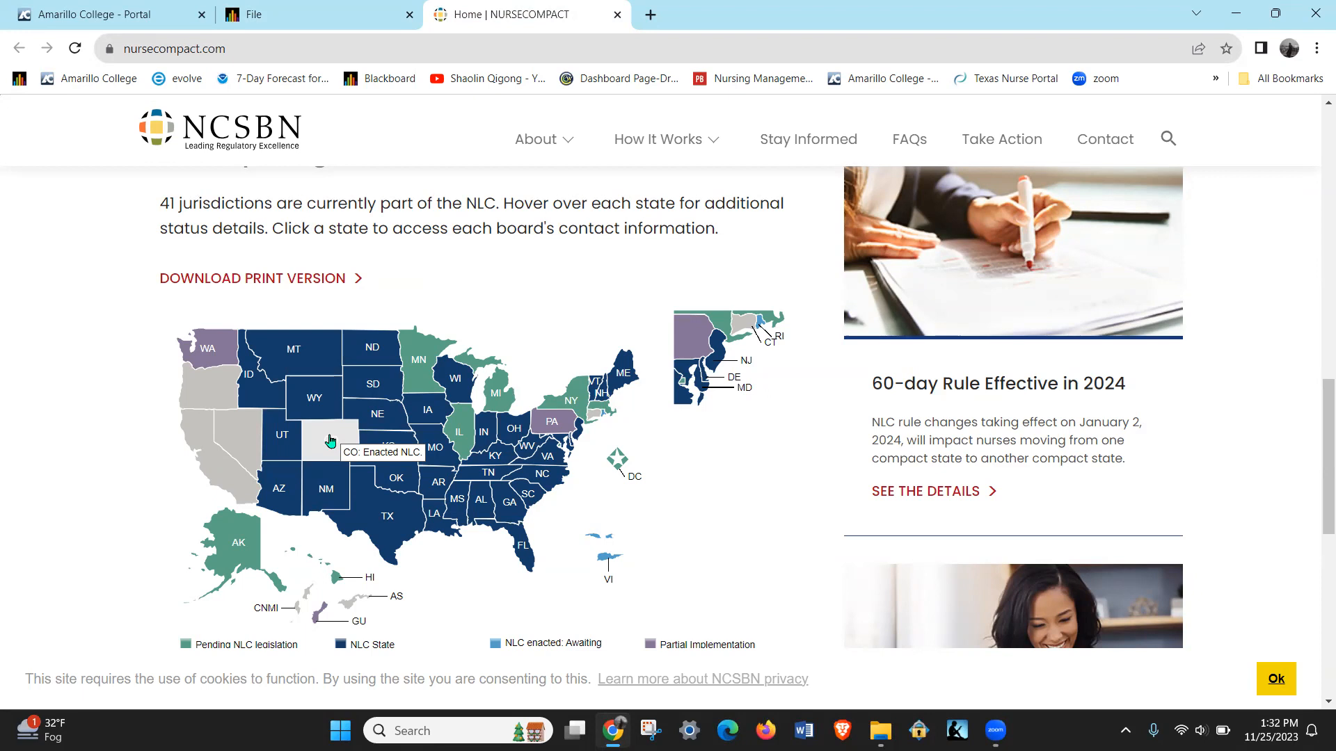
{"action": "mouse_move", "coordinate": [393, 529]}
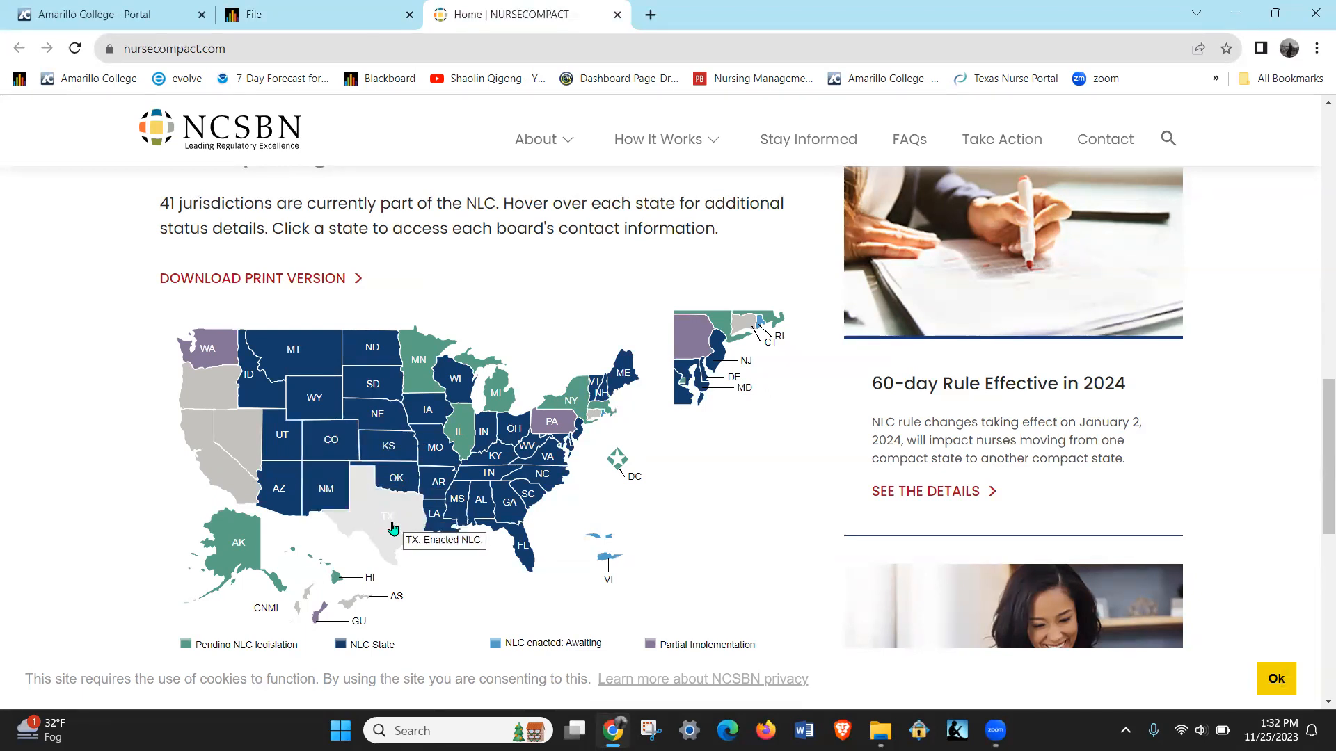
{"action": "mouse_move", "coordinate": [237, 445]}
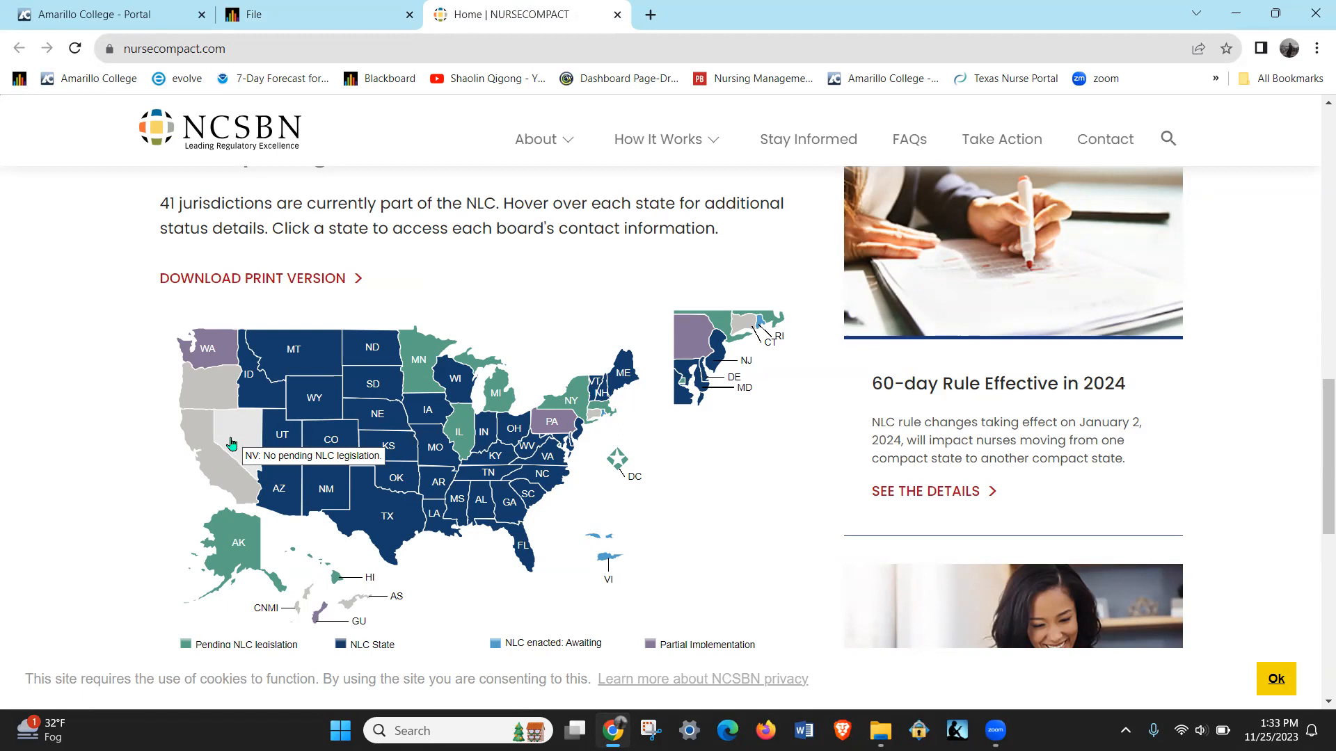
{"action": "mouse_move", "coordinate": [387, 519]}
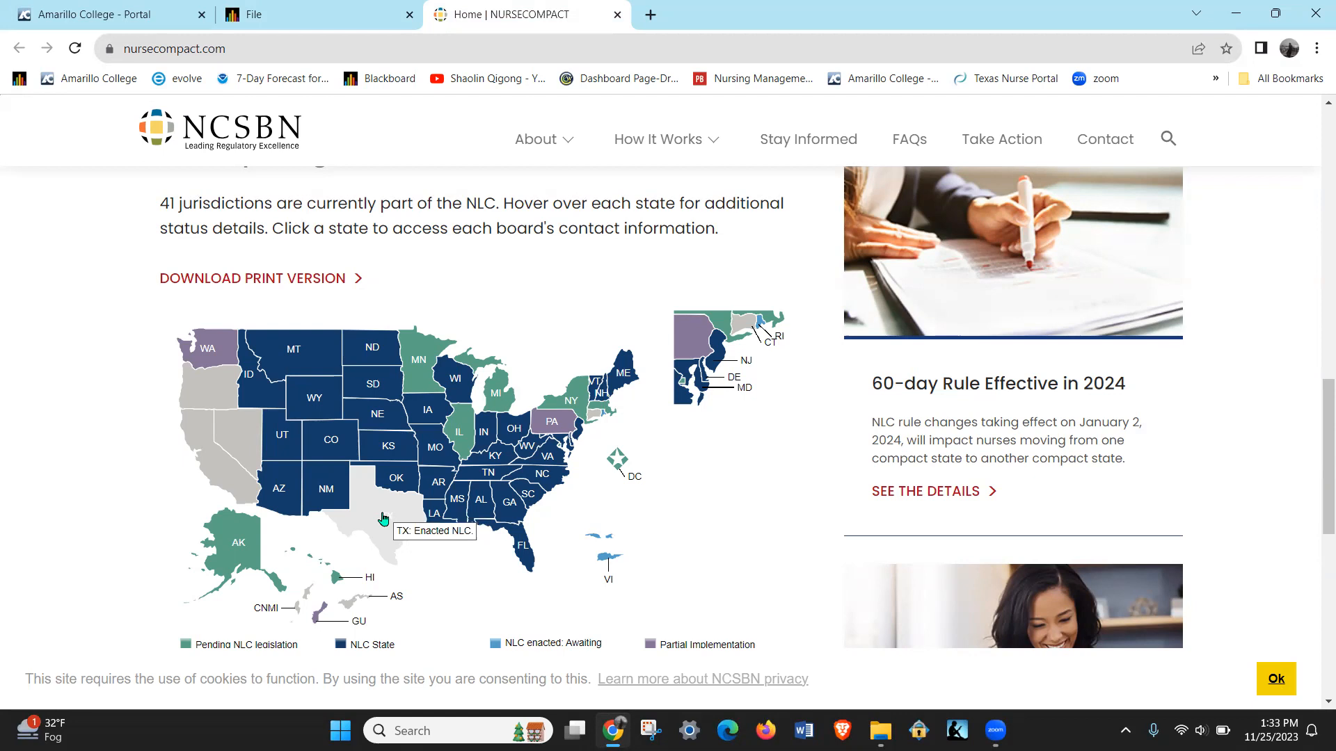
{"action": "mouse_move", "coordinate": [293, 360]}
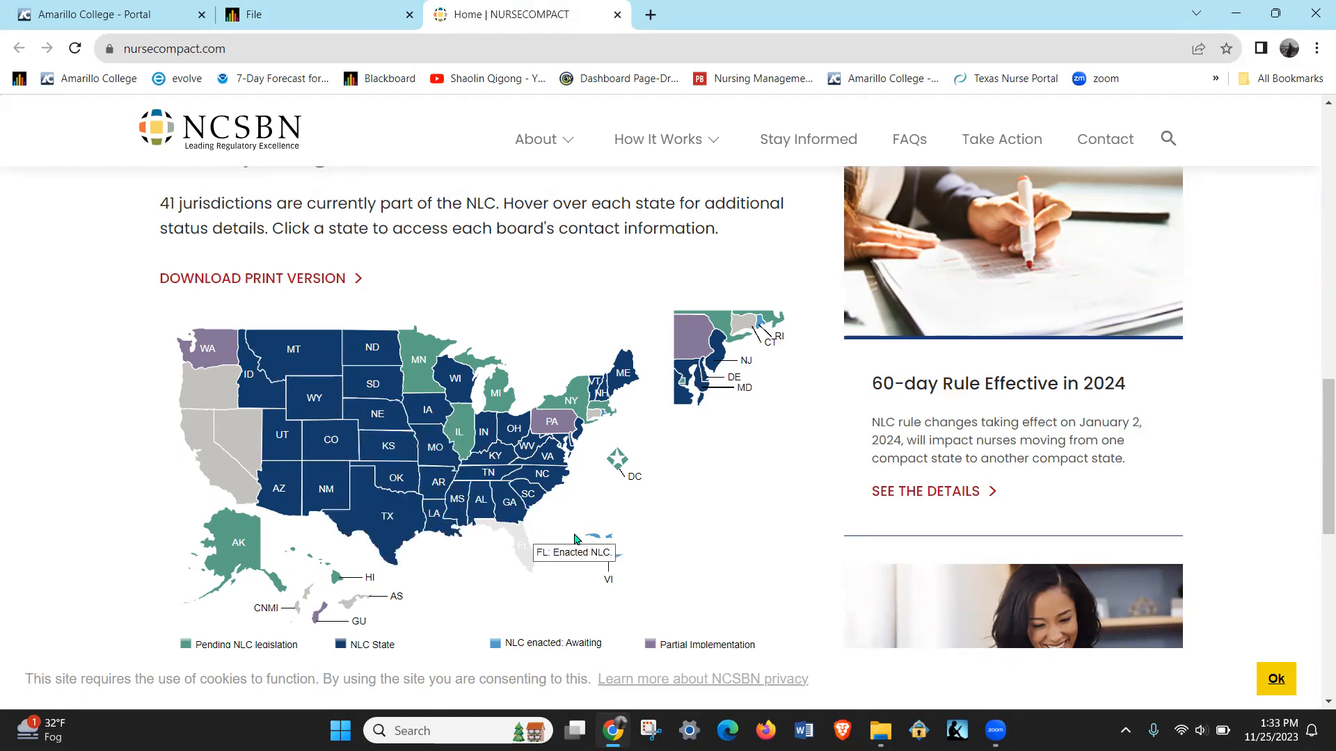
{"action": "mouse_move", "coordinate": [727, 594]}
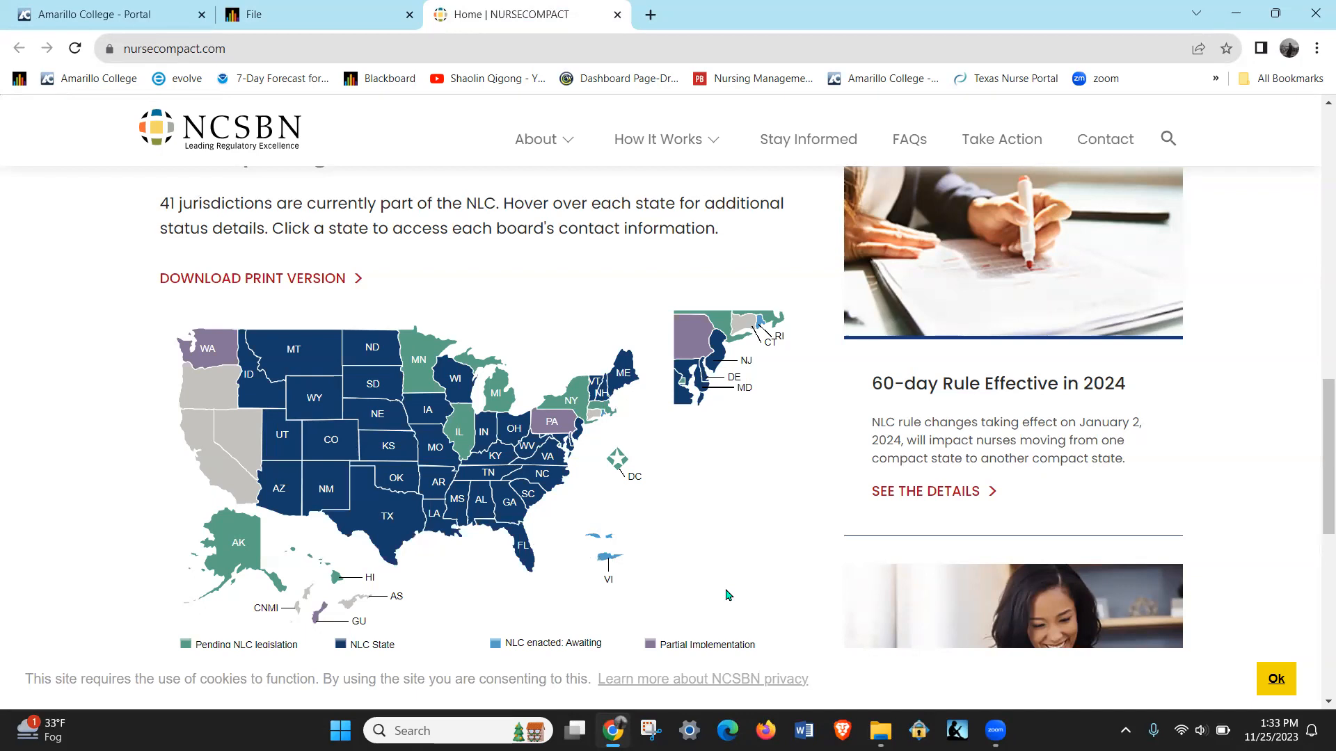
{"action": "mouse_move", "coordinate": [771, 510]}
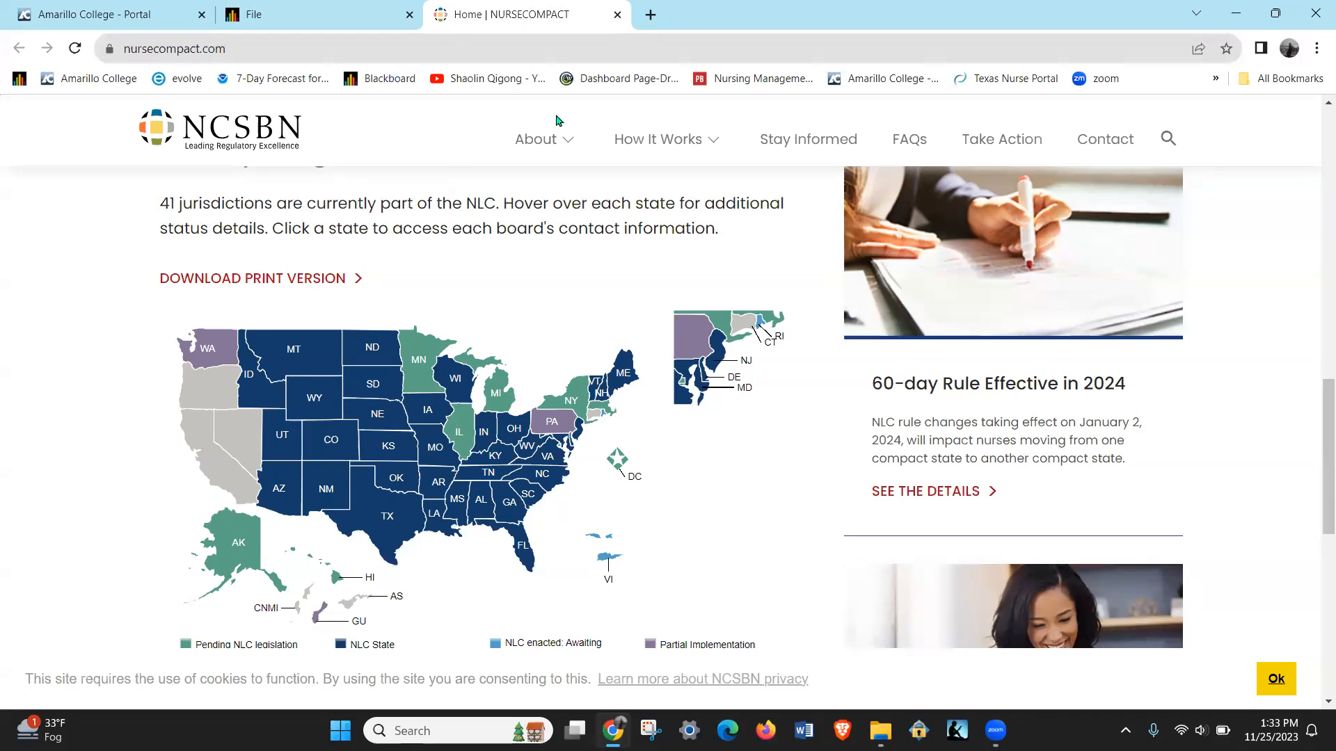
{"action": "mouse_move", "coordinate": [897, 614]}
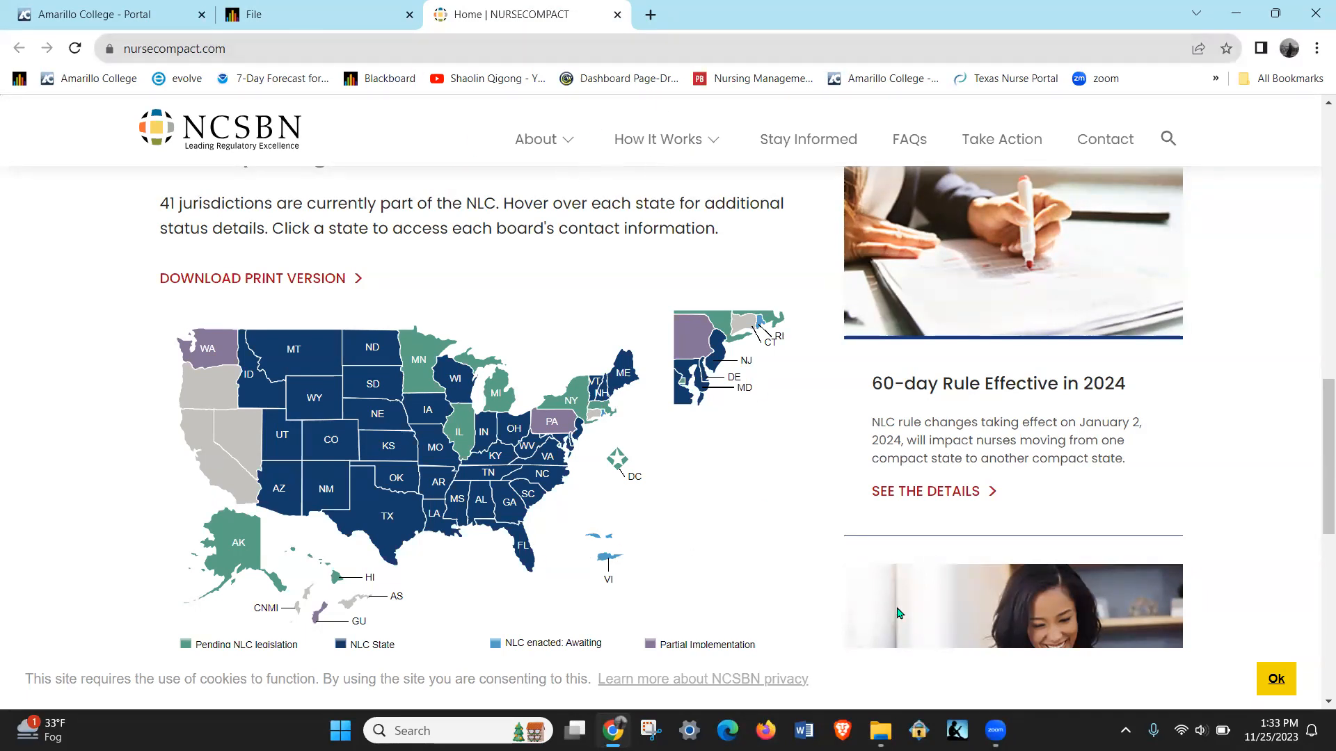